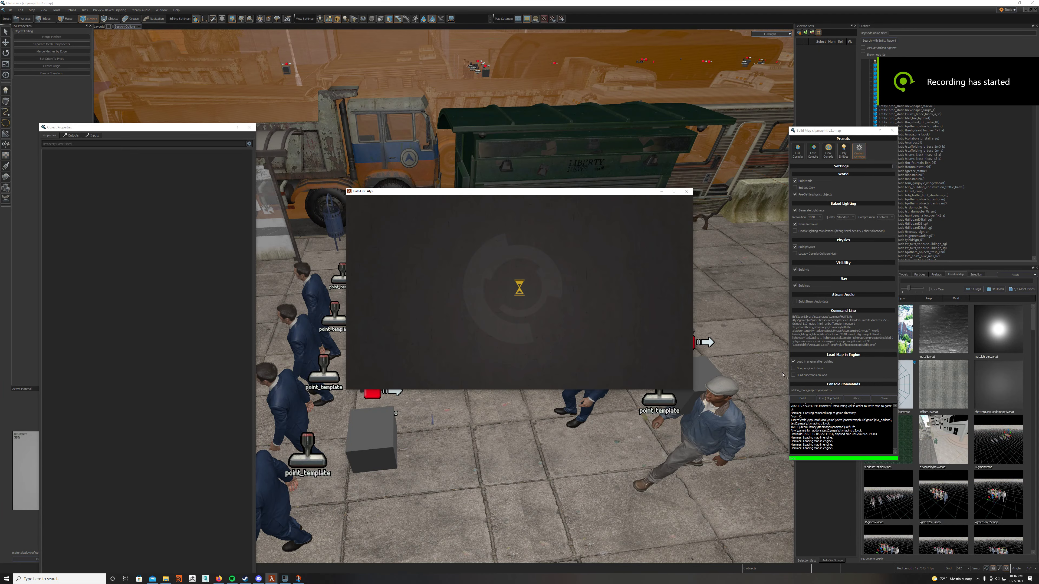
pyautogui.moveTo(641, 305)
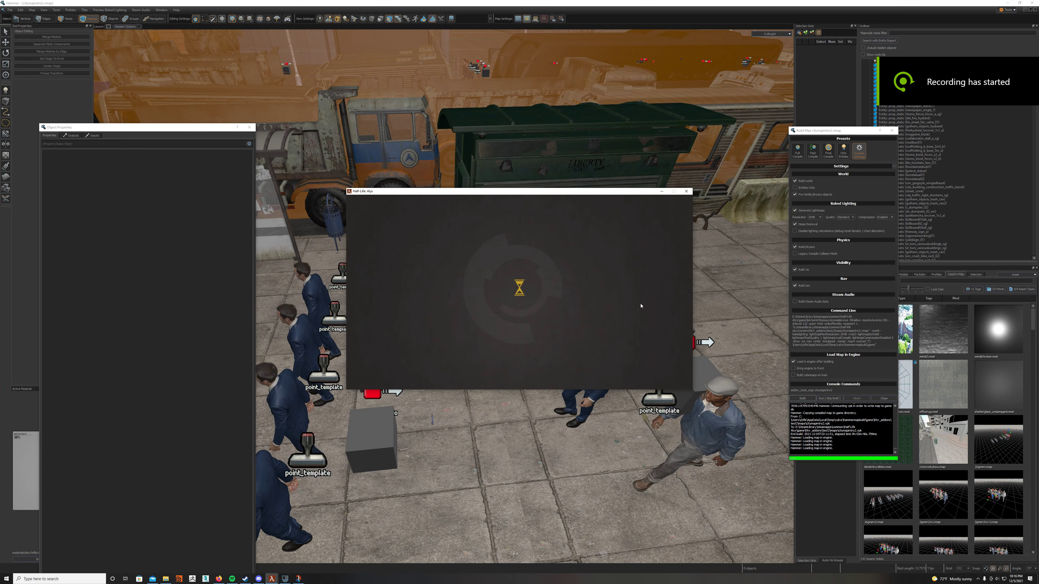